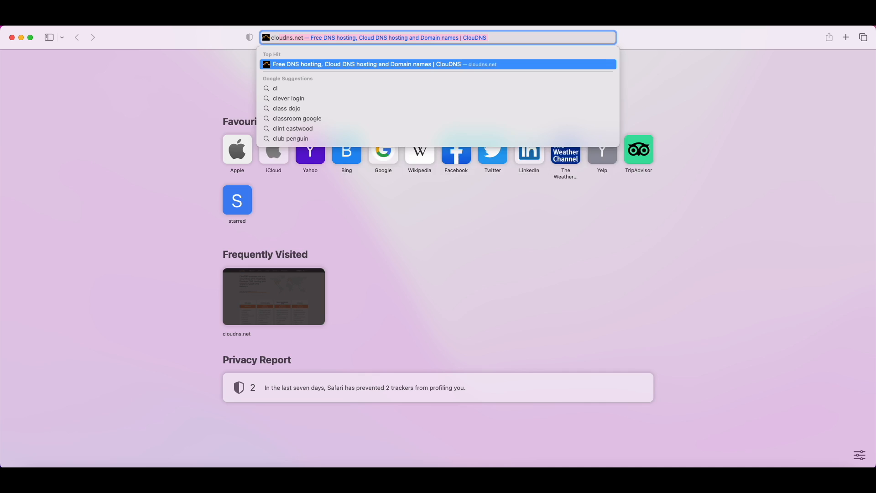
# Sign into cloudns.net with the saved login so the dashboard lists the DNS zones.
pyautogui.click(439, 64)
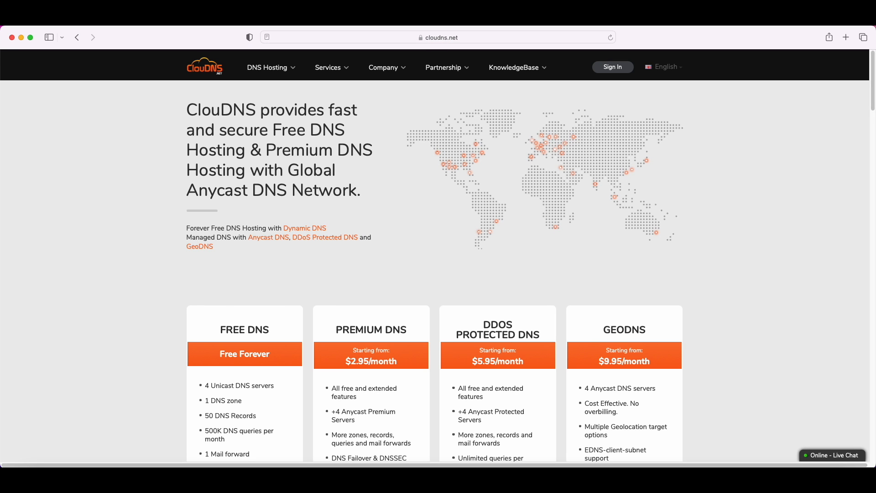
pyautogui.click(612, 66)
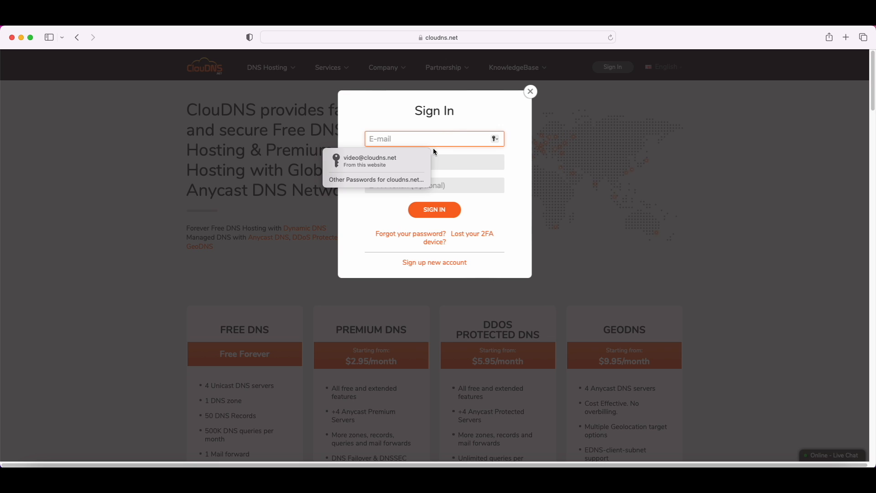
pyautogui.click(434, 210)
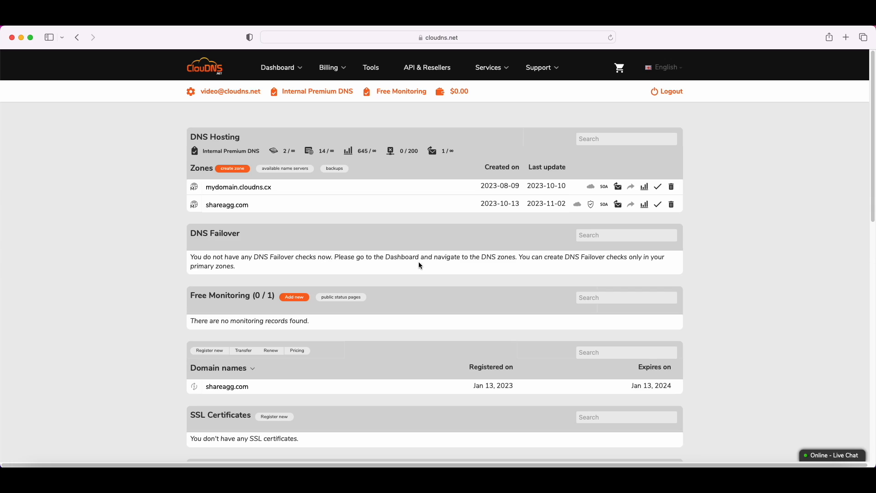
# Start a new A record in the shareagg.com zone, ready to enter its Points to address.
pyautogui.click(227, 205)
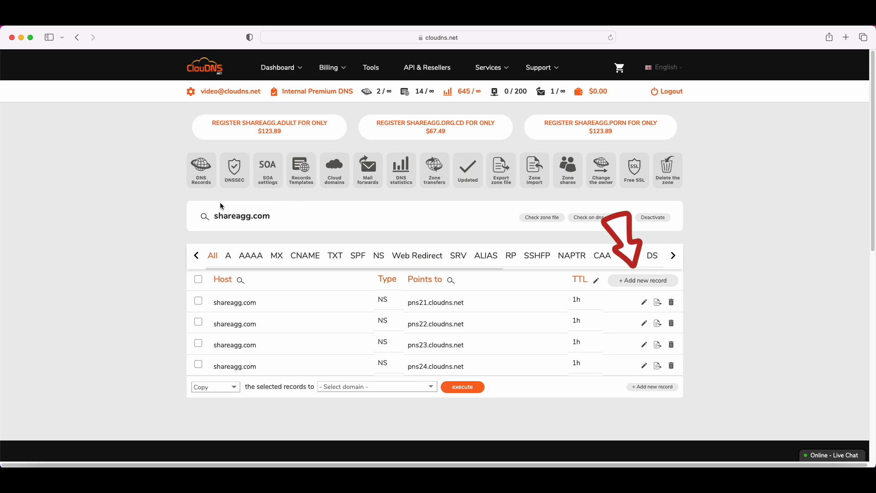
pyautogui.click(643, 280)
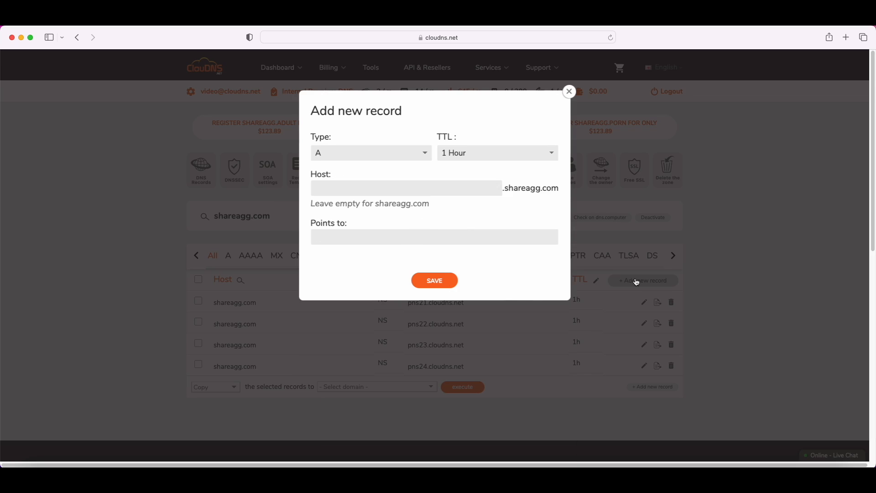
pyautogui.moveTo(633, 279)
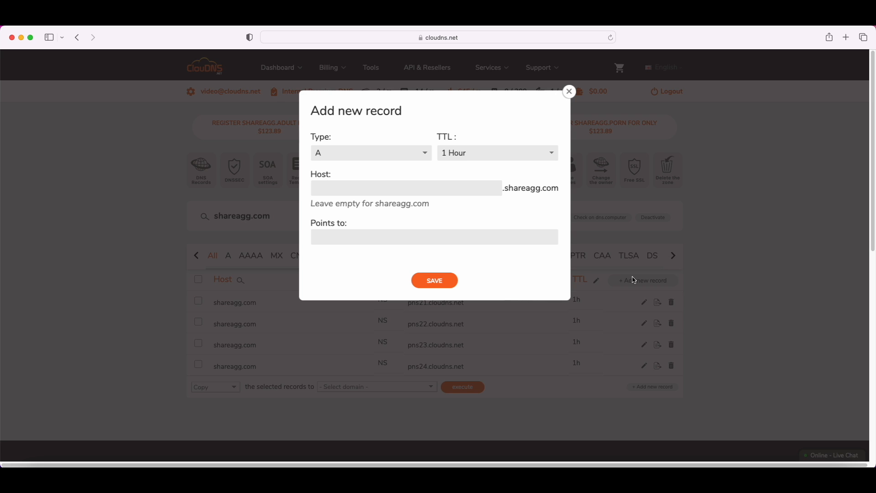
pyautogui.moveTo(401, 232)
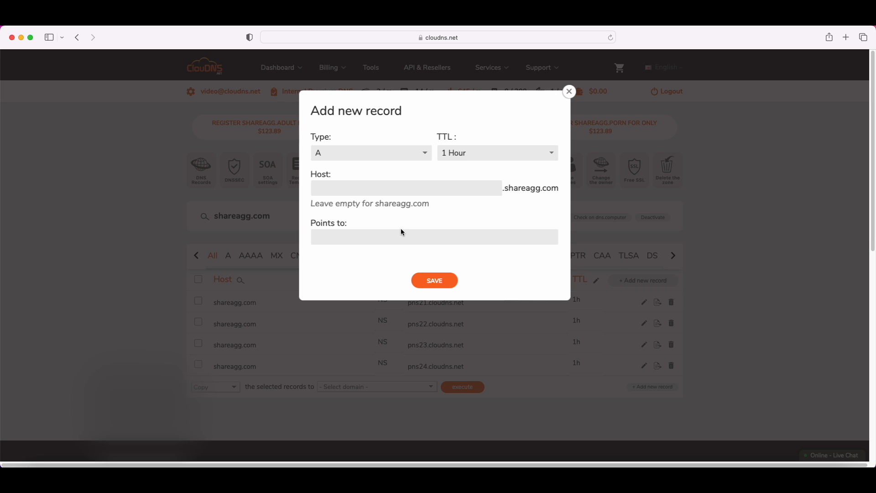
pyautogui.click(434, 236)
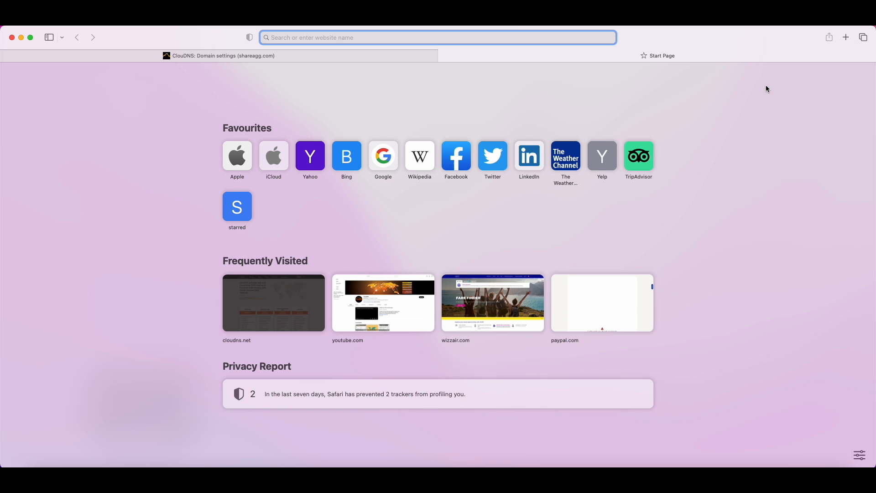
# Search Google for 'whats my ip' in the new tab to find the current public IP.
pyautogui.write('whatsapp')
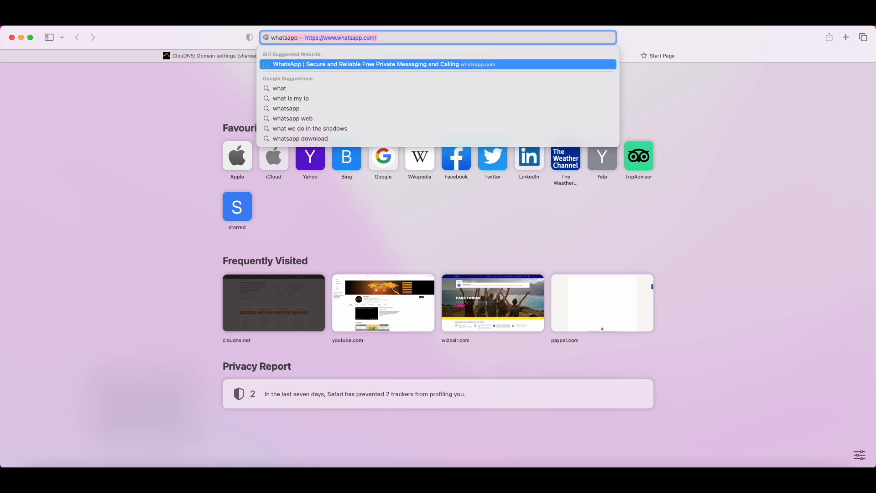
pyautogui.write('whats my i')
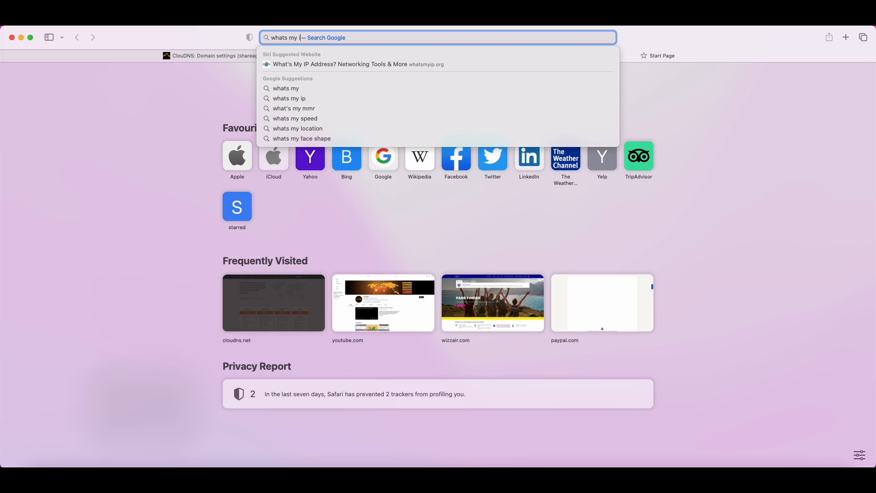
pyautogui.click(289, 98)
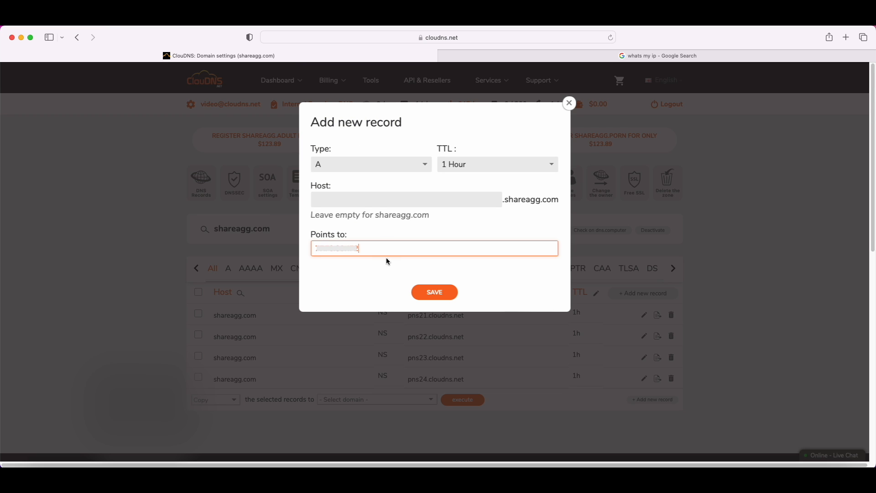
# Save the shareagg.com A record pointing to the public IP.
pyautogui.click(435, 292)
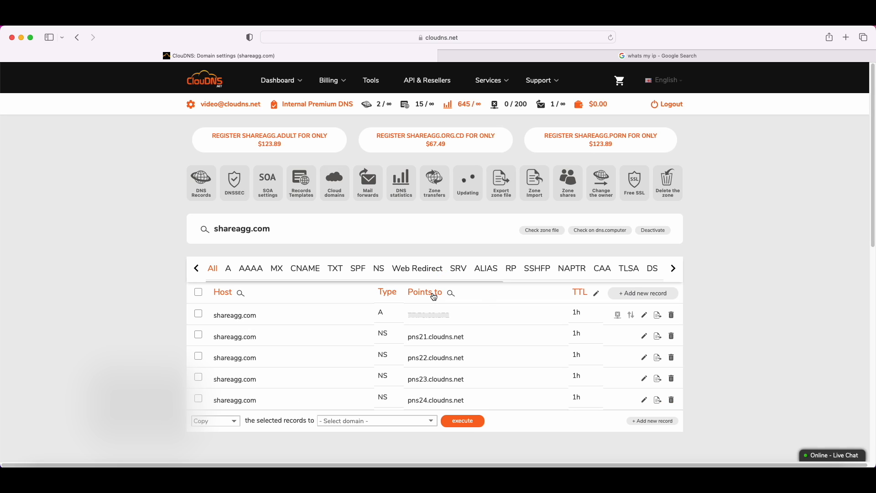
pyautogui.moveTo(424, 292)
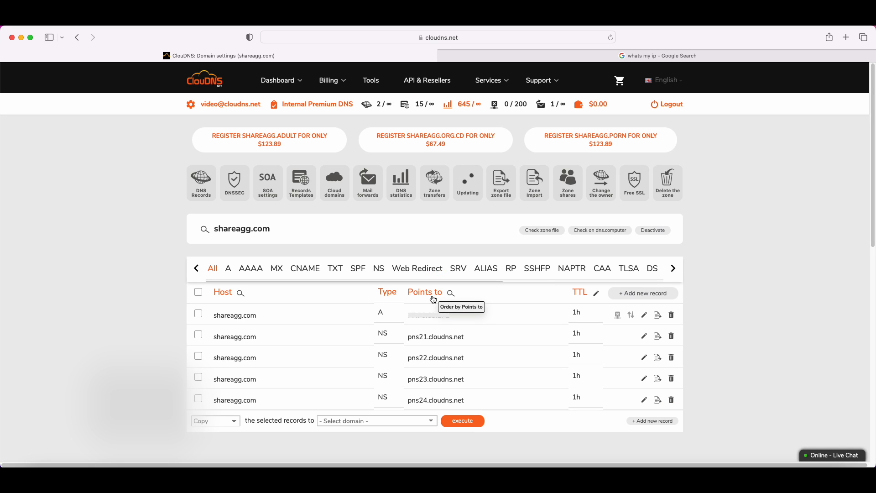
pyautogui.moveTo(779, 270)
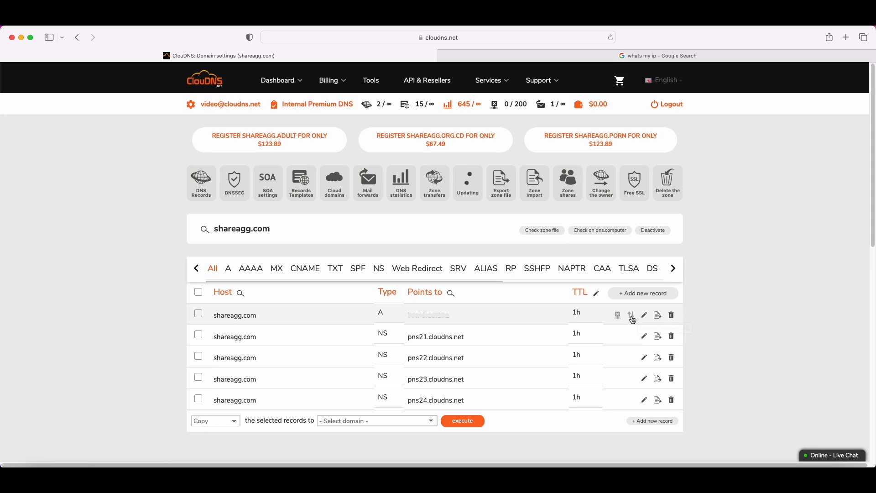
# Activate the Dynamic URL for the shareagg.com A record and review its update URL and scripts.
pyautogui.click(630, 314)
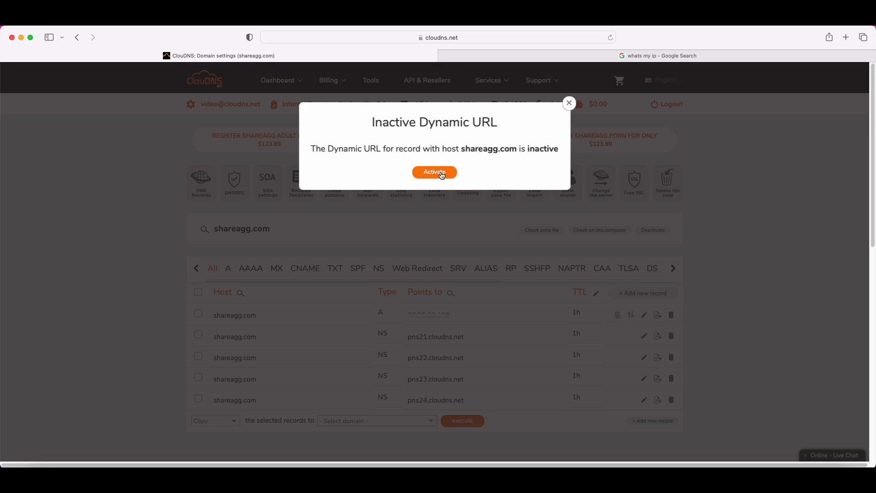
pyautogui.click(435, 172)
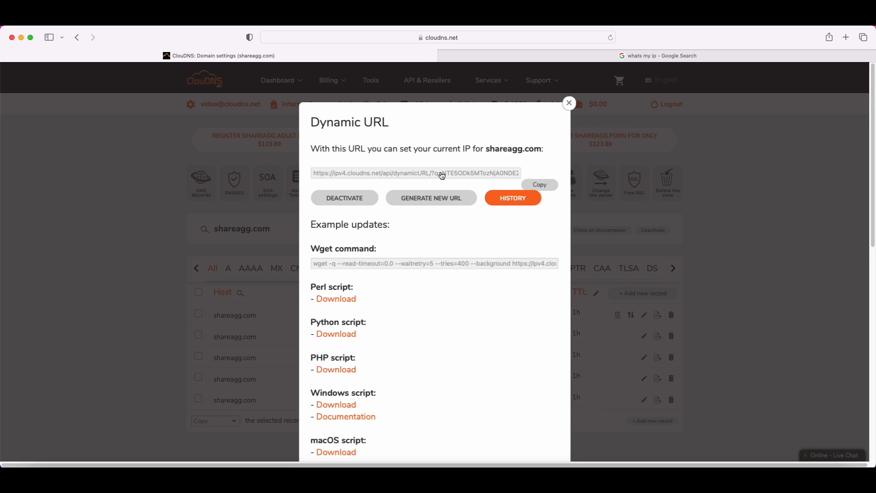
pyautogui.scroll(-3)
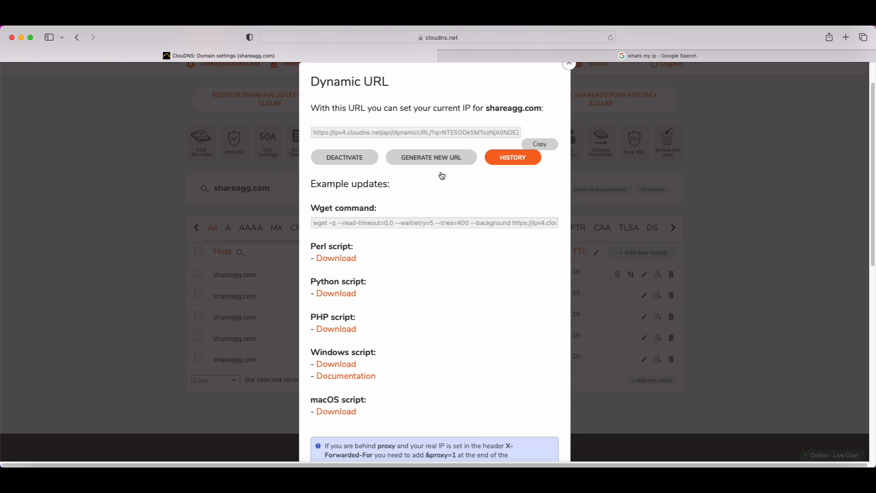